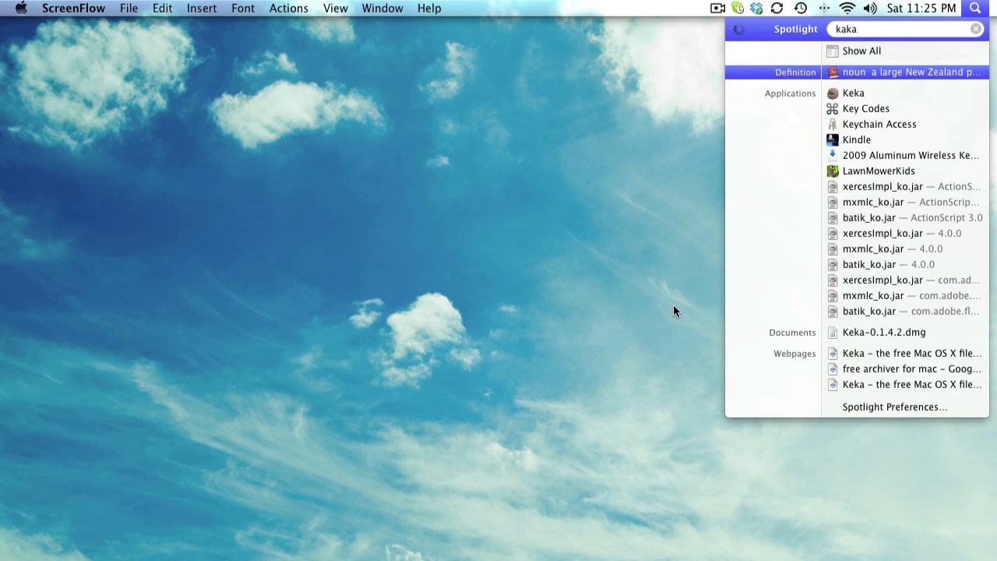
# Launch Keka from the Spotlight results under Applications.
pyautogui.click(854, 94)
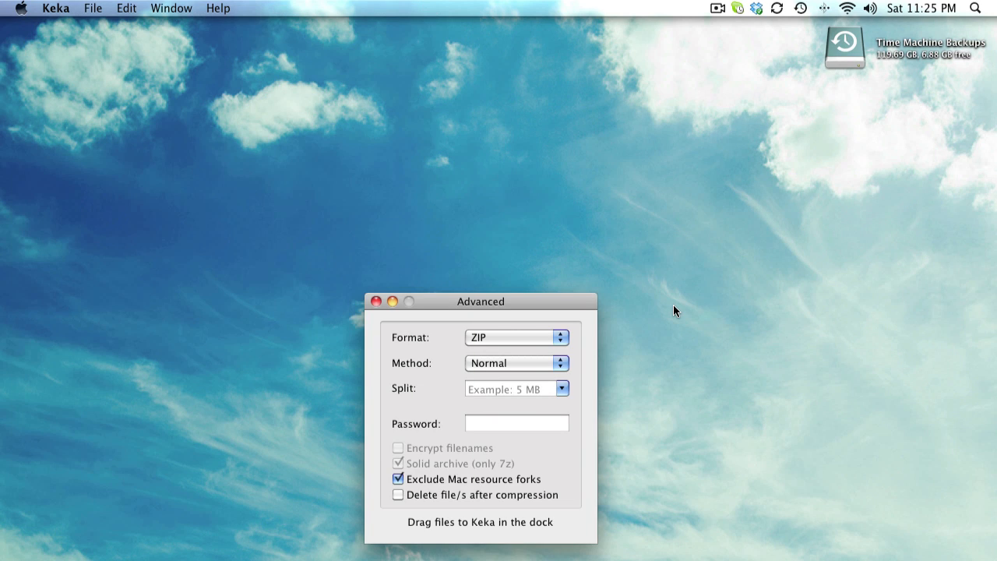
pyautogui.moveTo(495, 309)
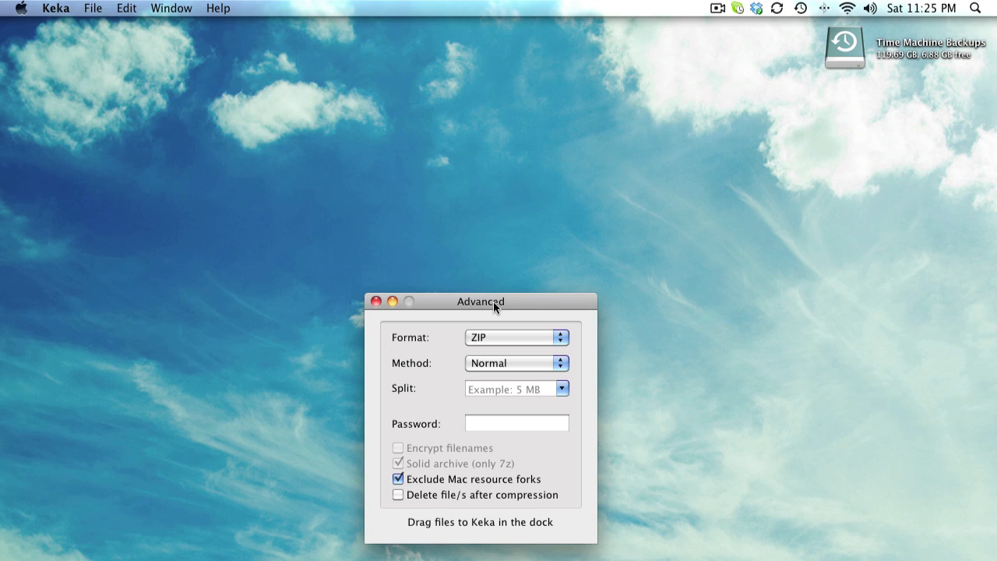
pyautogui.moveTo(480, 302); pyautogui.dragTo(499, 227)
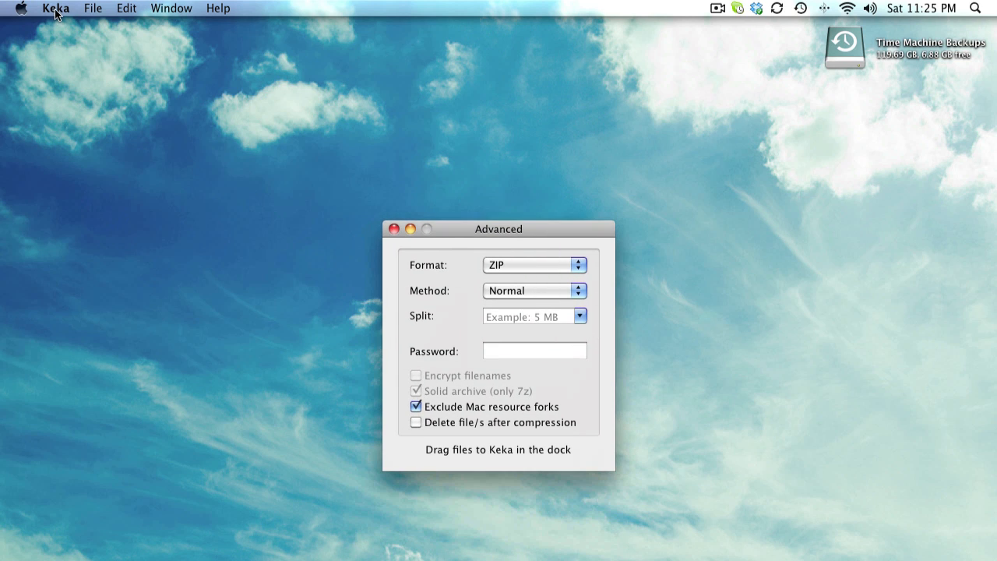
pyautogui.moveTo(532, 237)
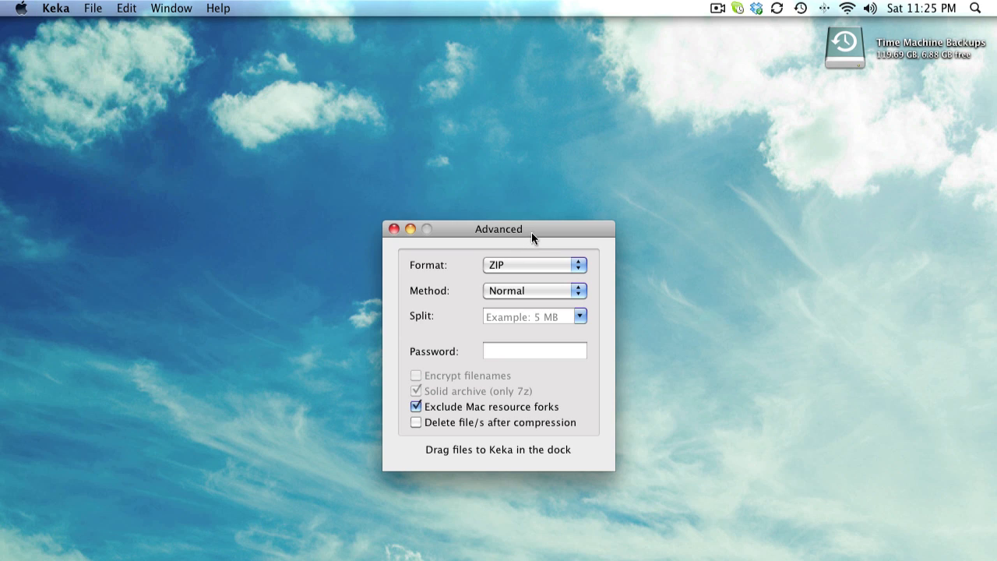
pyautogui.moveTo(501, 285)
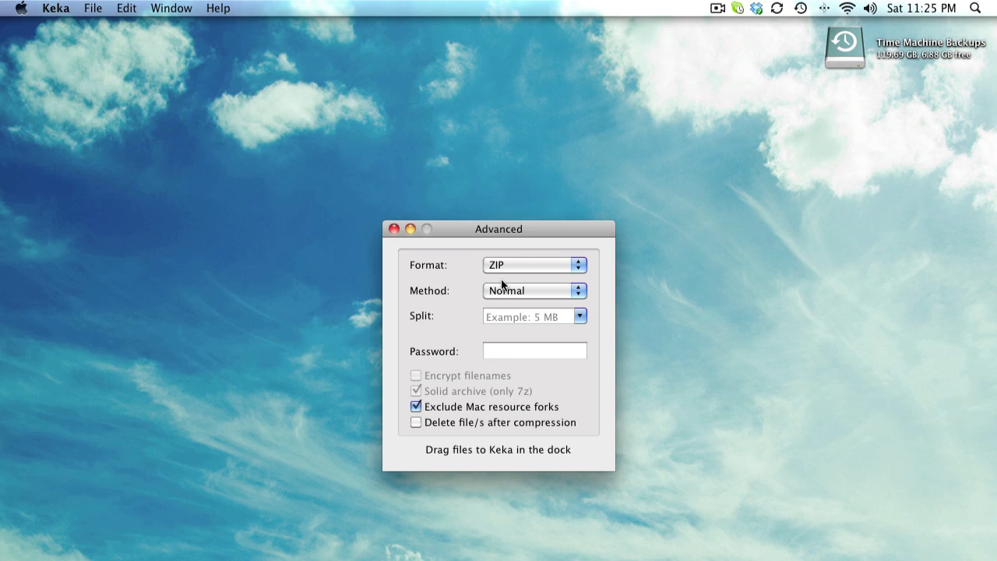
pyautogui.moveTo(511, 274)
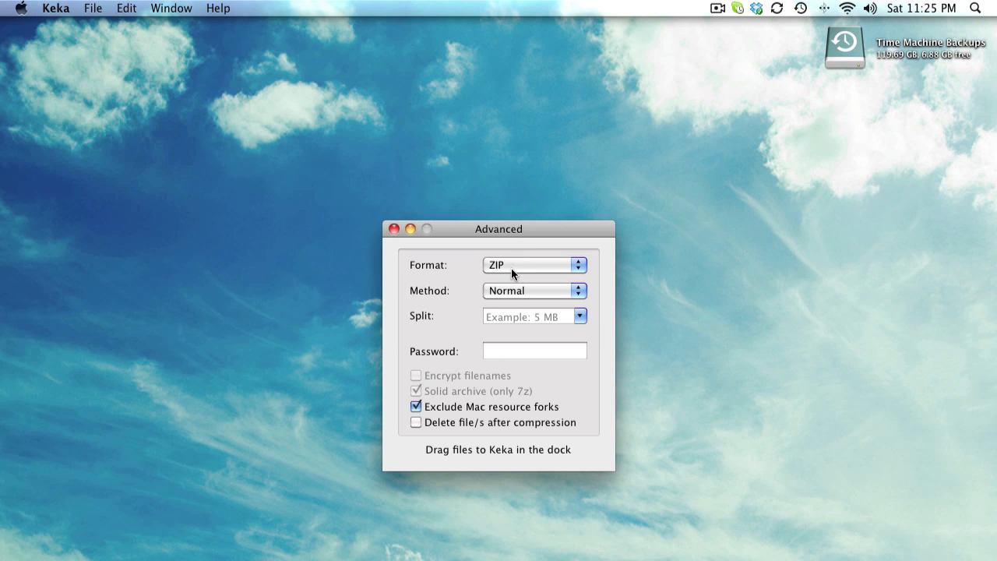
pyautogui.moveTo(517, 271)
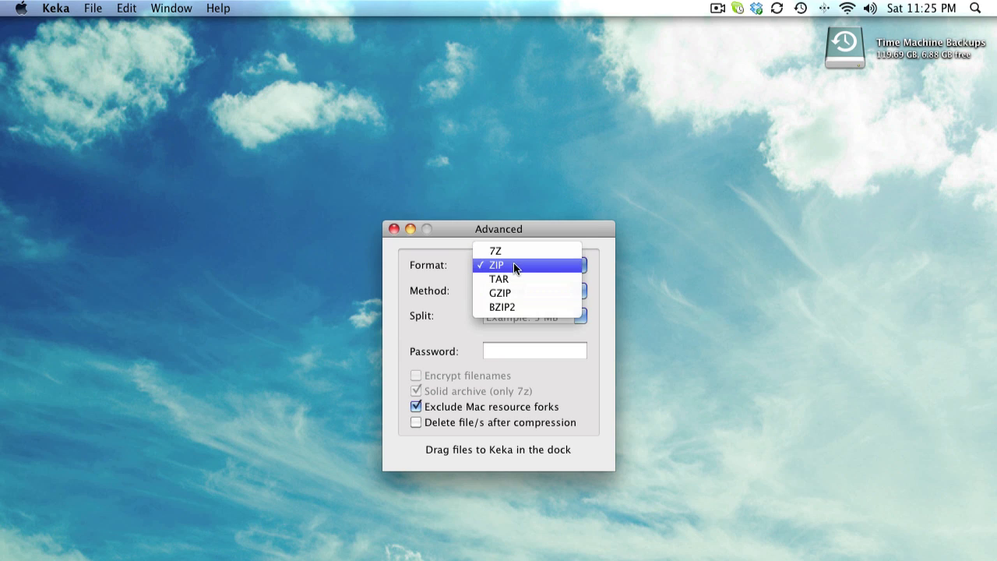
pyautogui.moveTo(520, 305)
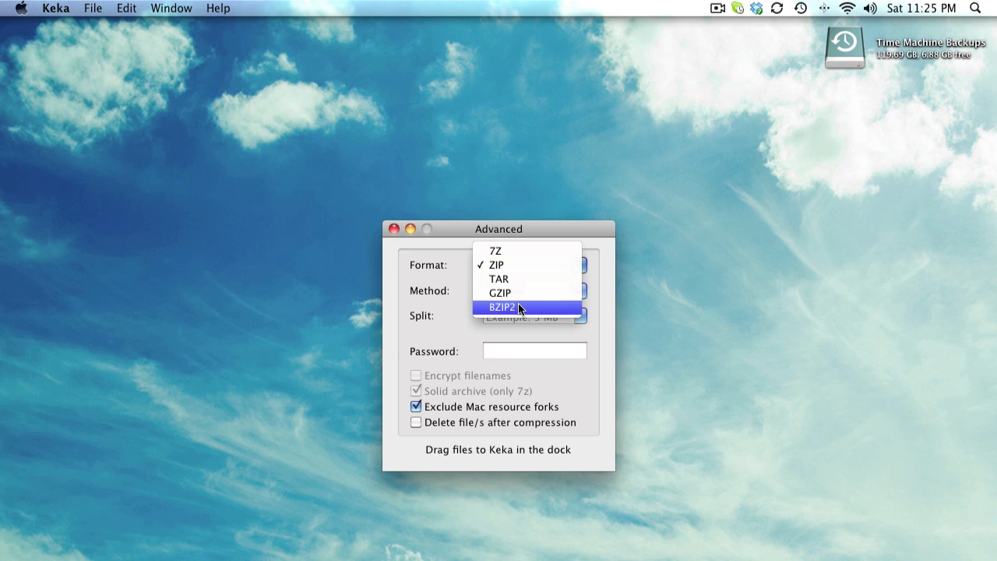
pyautogui.moveTo(506, 310)
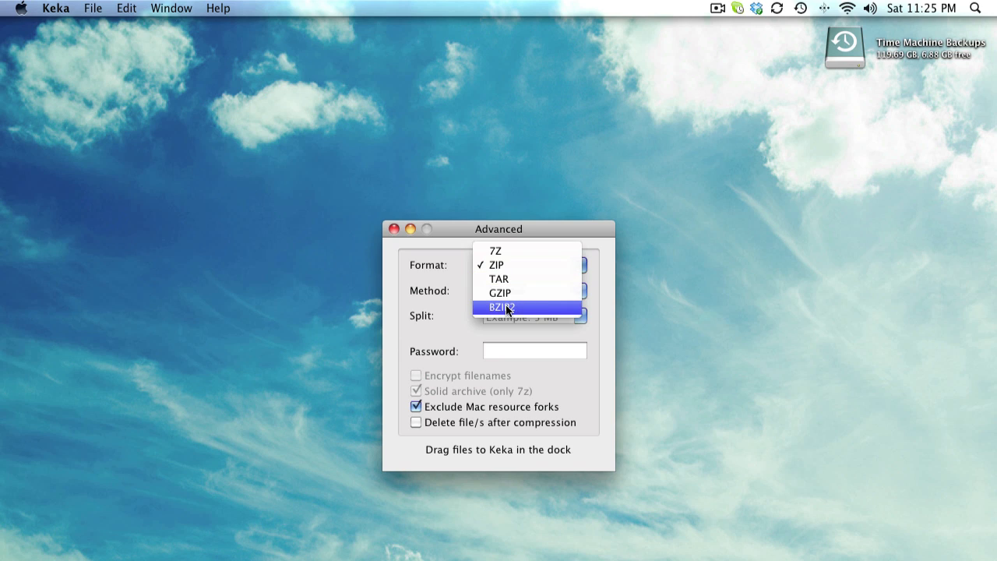
pyautogui.click(495, 265)
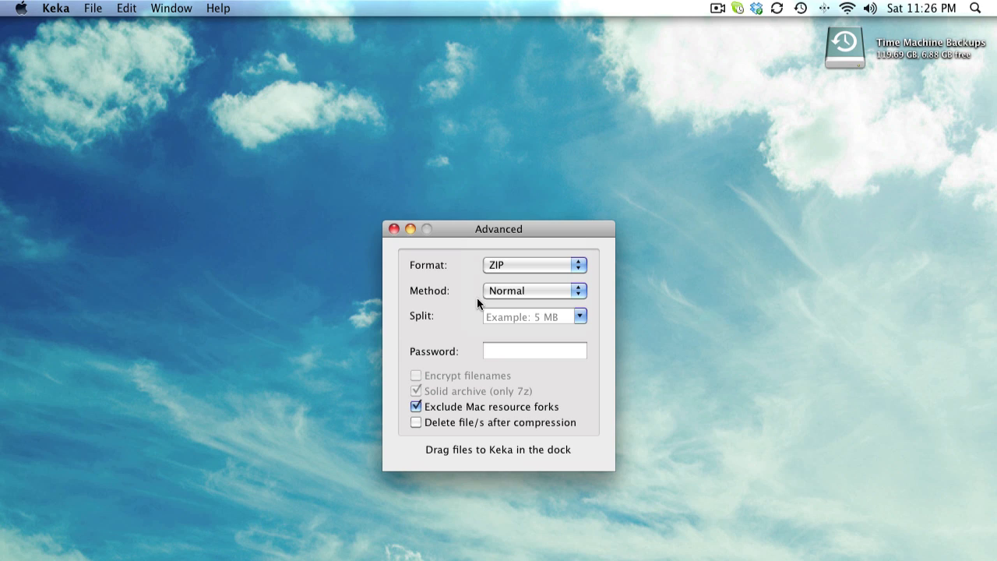
pyautogui.click(532, 291)
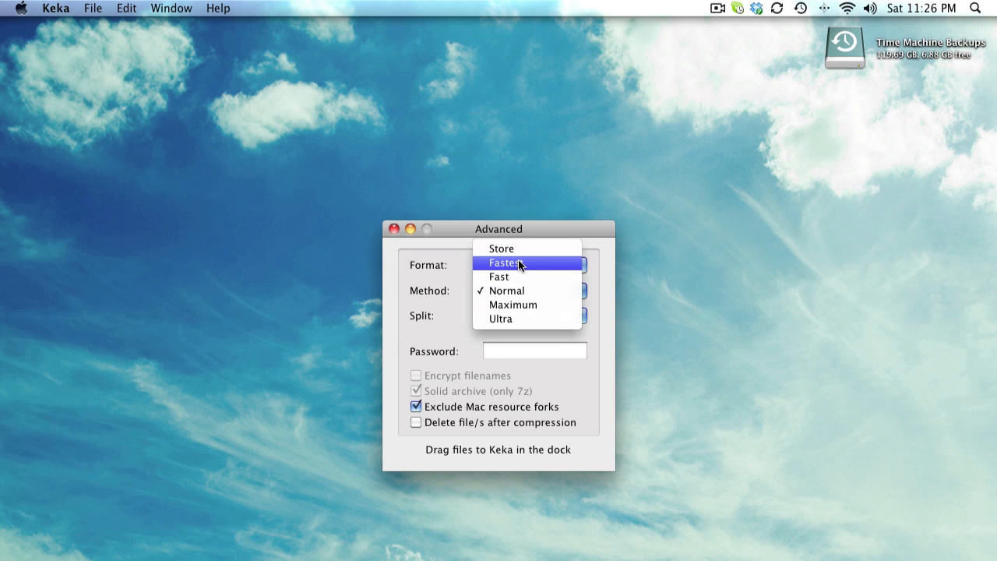
pyautogui.moveTo(498, 277)
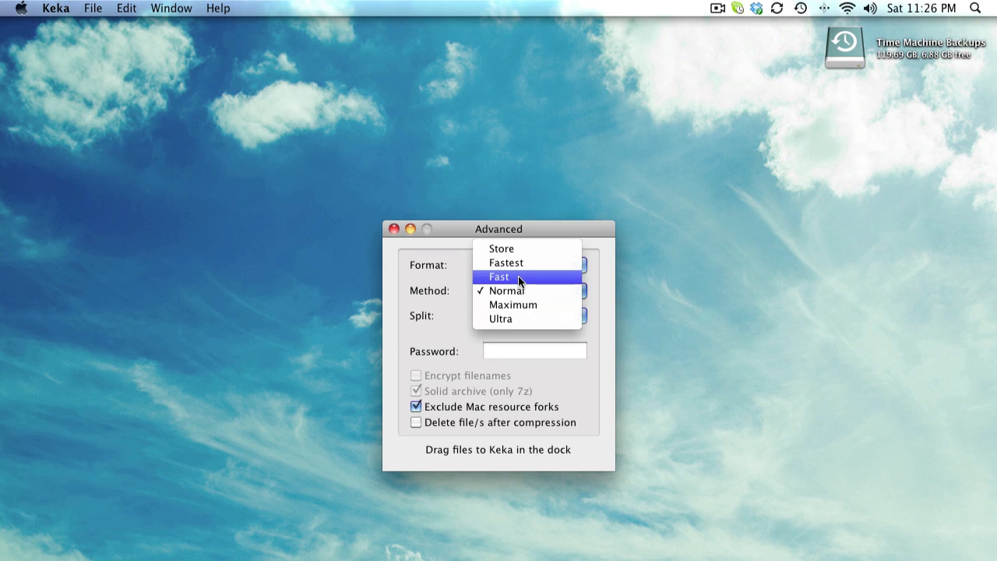
pyautogui.click(504, 289)
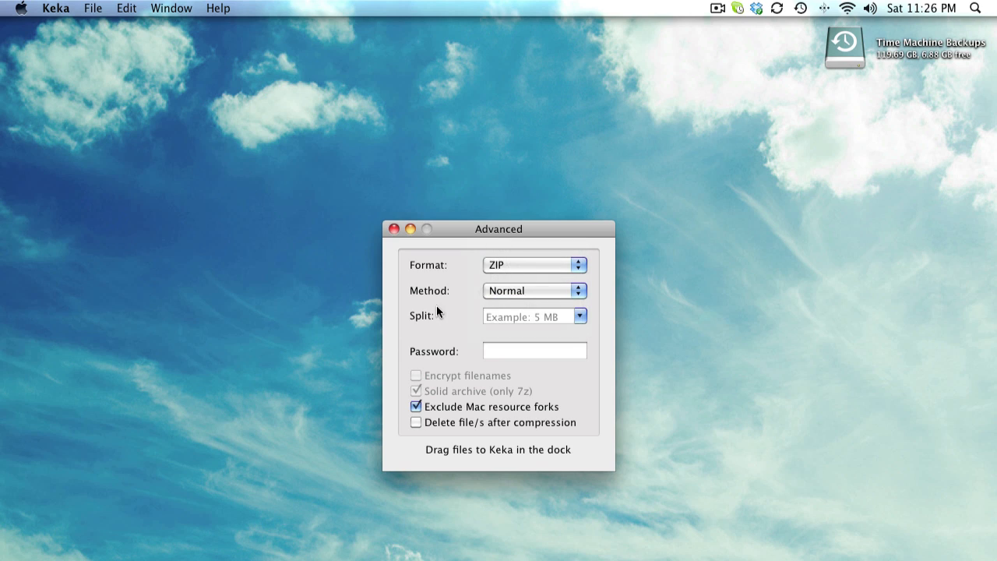
pyautogui.moveTo(582, 317)
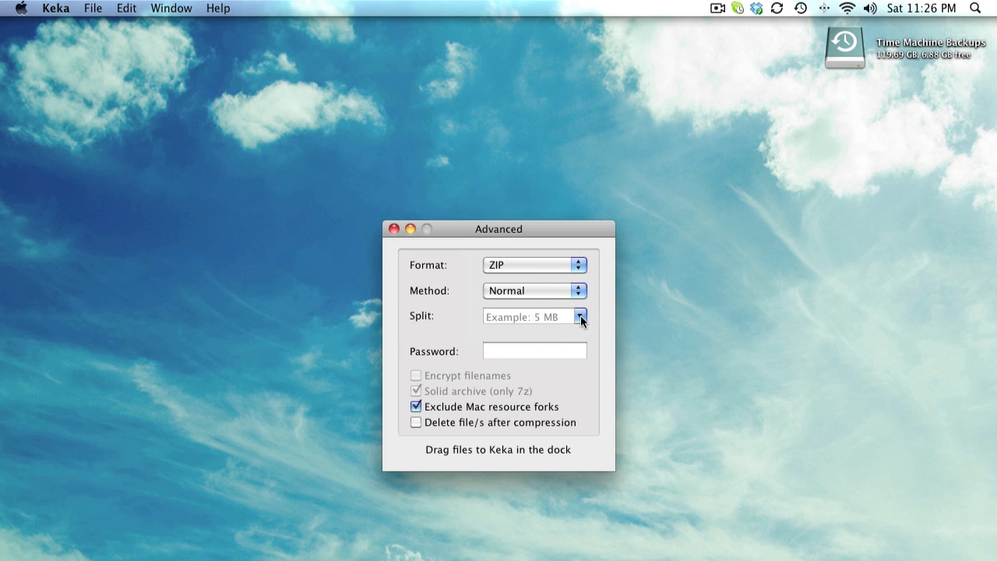
pyautogui.click(580, 314)
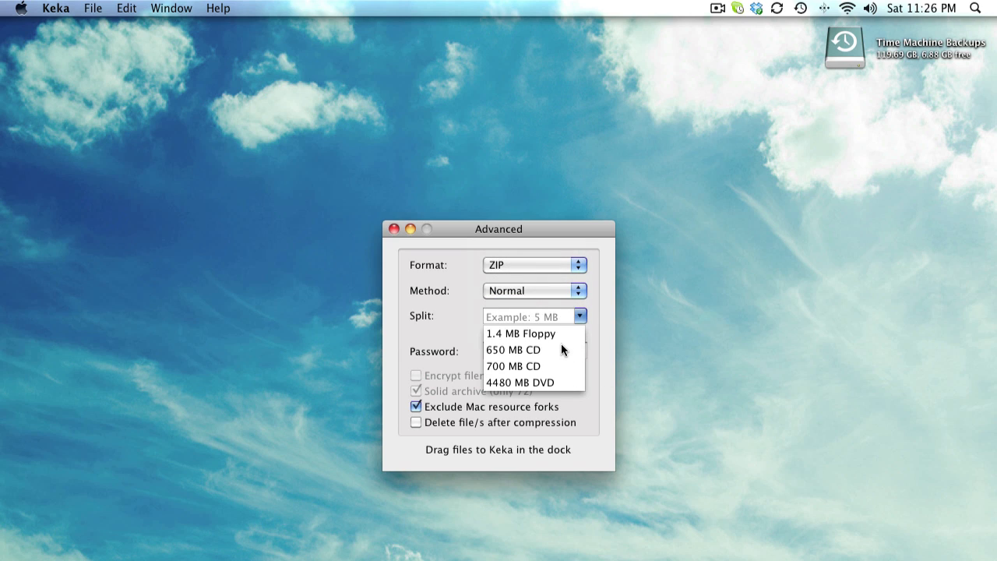
pyautogui.moveTo(554, 339)
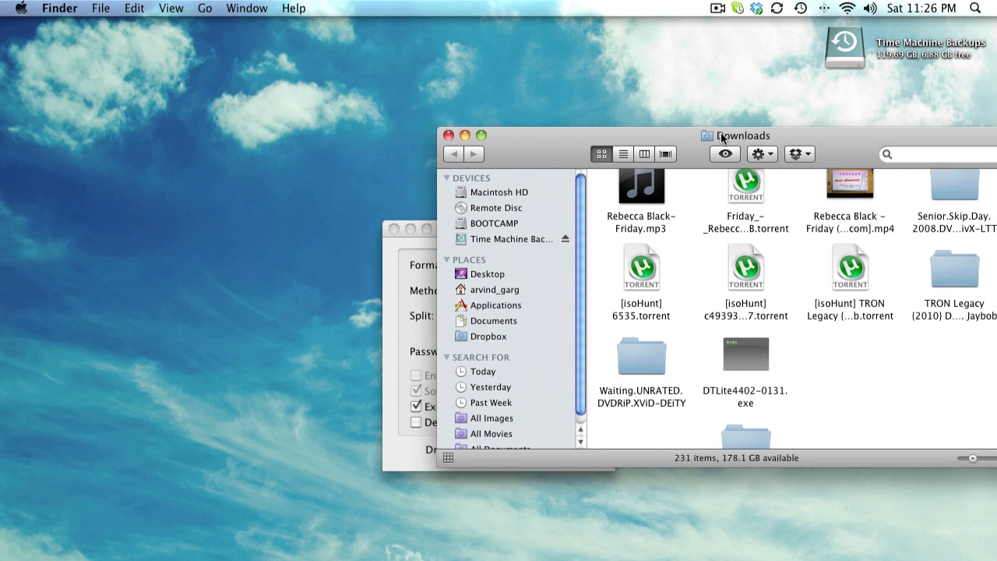
# Show the Downloads folder contents in a Finder window.
pyautogui.click(642, 357)
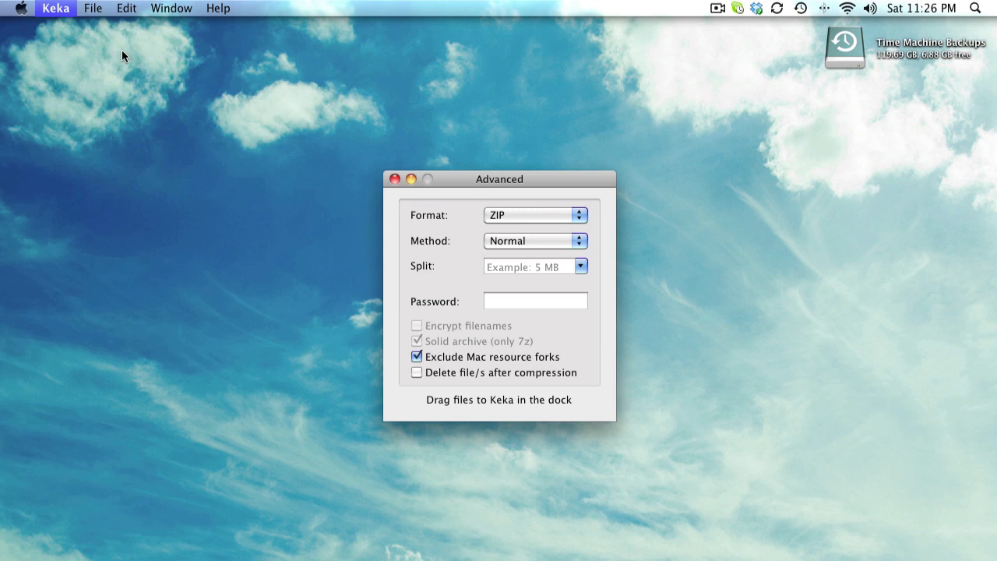
# Review the General preferences, leaving default format ZIP and default method Normal.
pyautogui.click(55, 8)
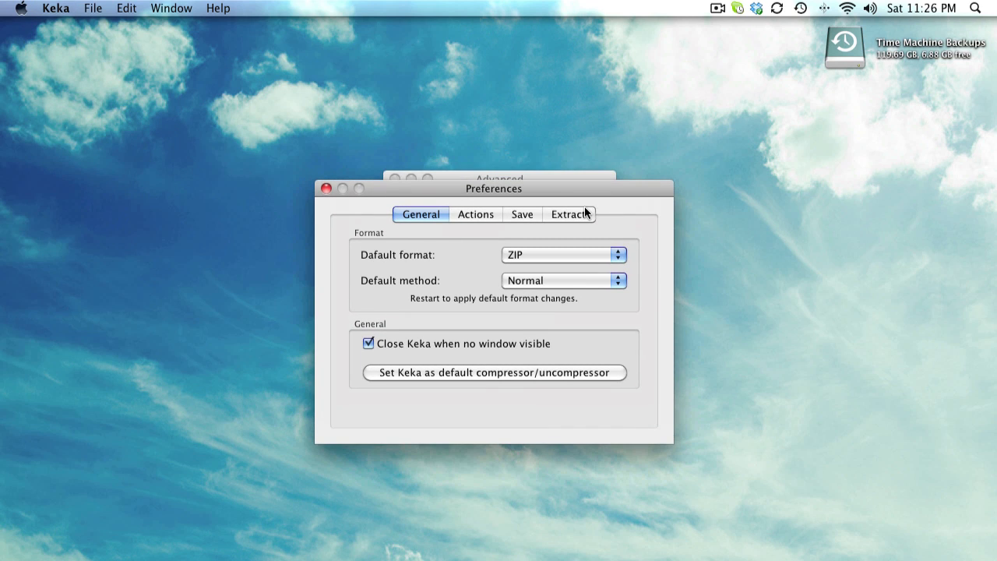
pyautogui.click(564, 255)
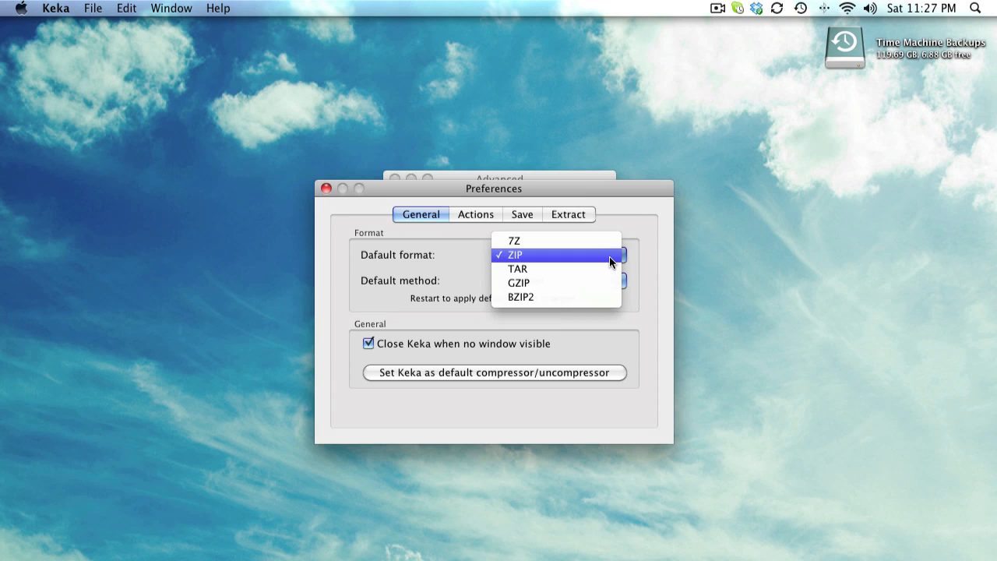
pyautogui.click(512, 255)
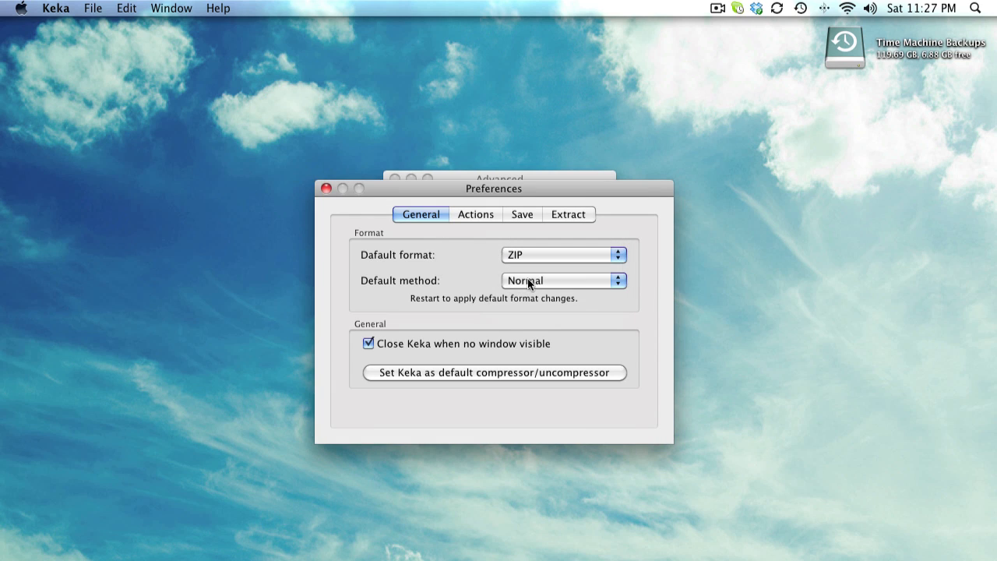
pyautogui.click(562, 280)
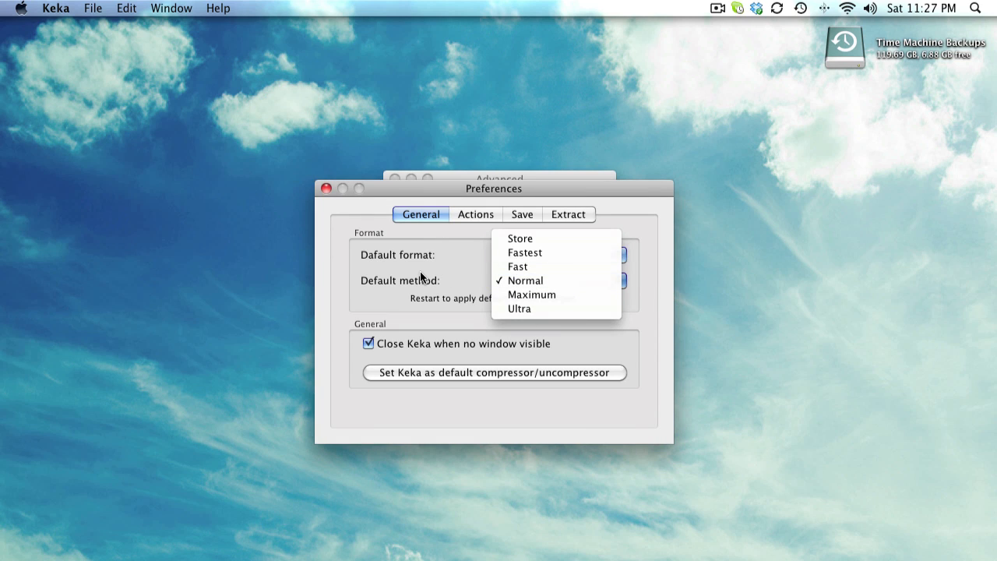
pyautogui.click(525, 280)
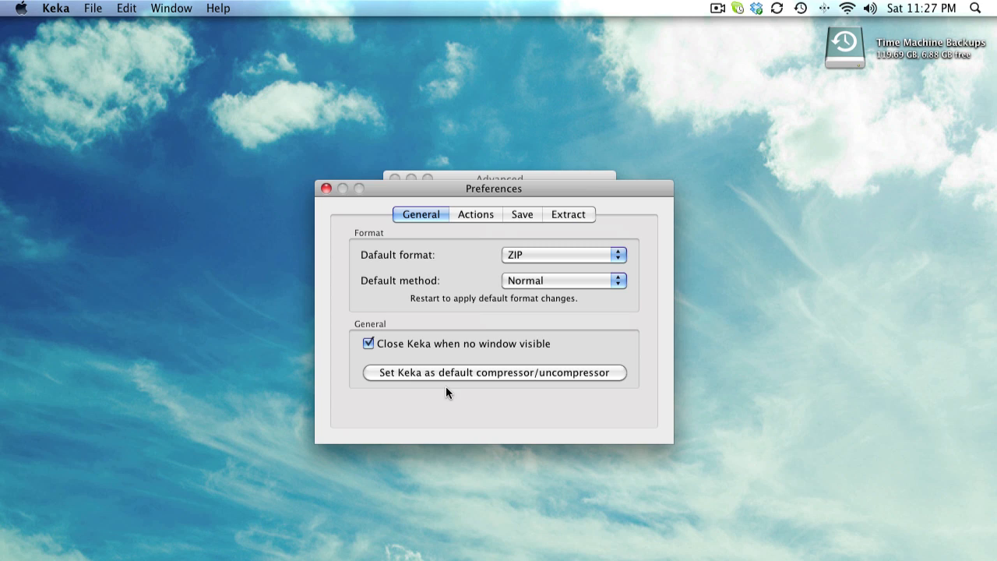
pyautogui.moveTo(548, 383)
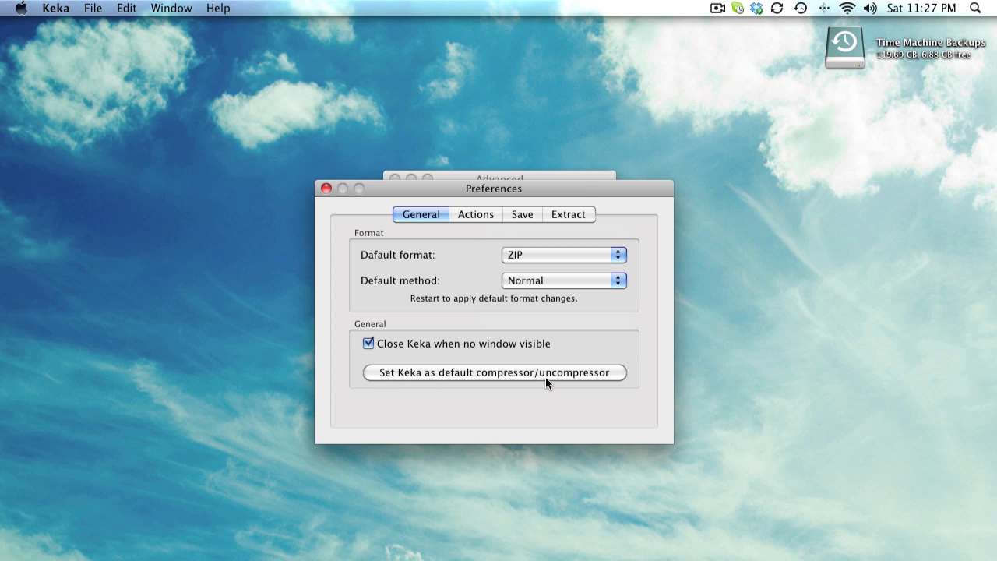
pyautogui.moveTo(430, 355)
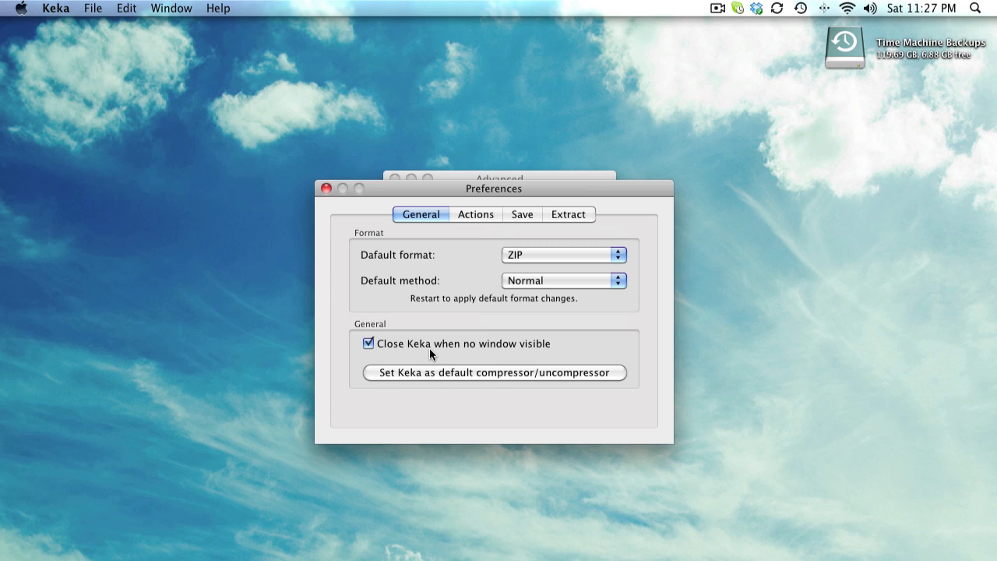
# Review the Actions settings for automatic compress/extract, then move on to Save.
pyautogui.click(475, 215)
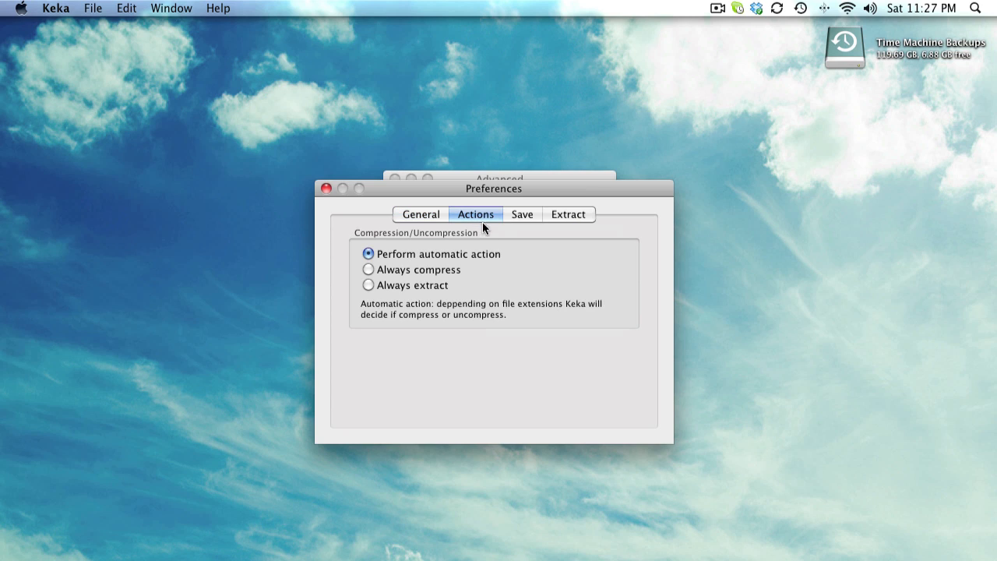
pyautogui.moveTo(455, 246)
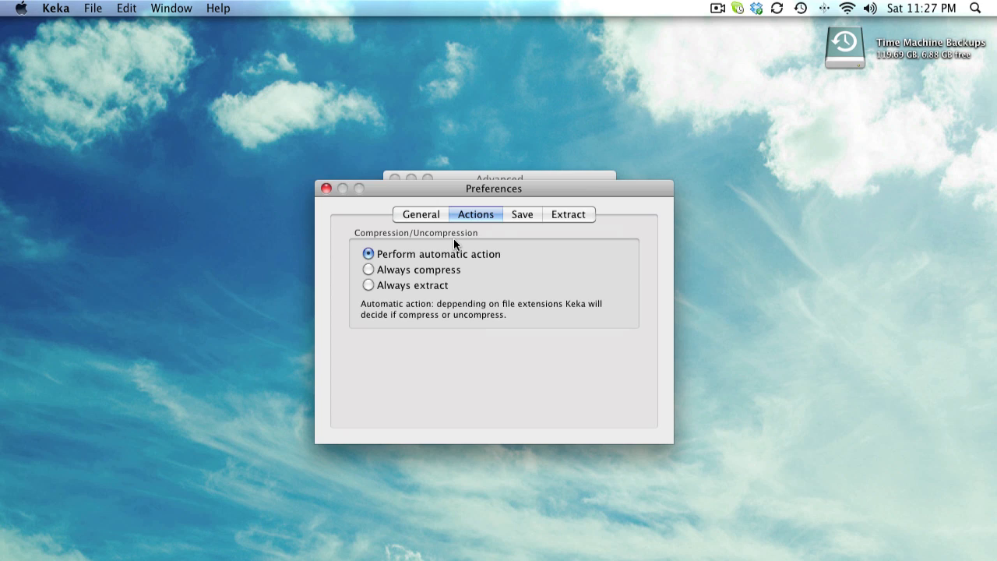
pyautogui.click(521, 215)
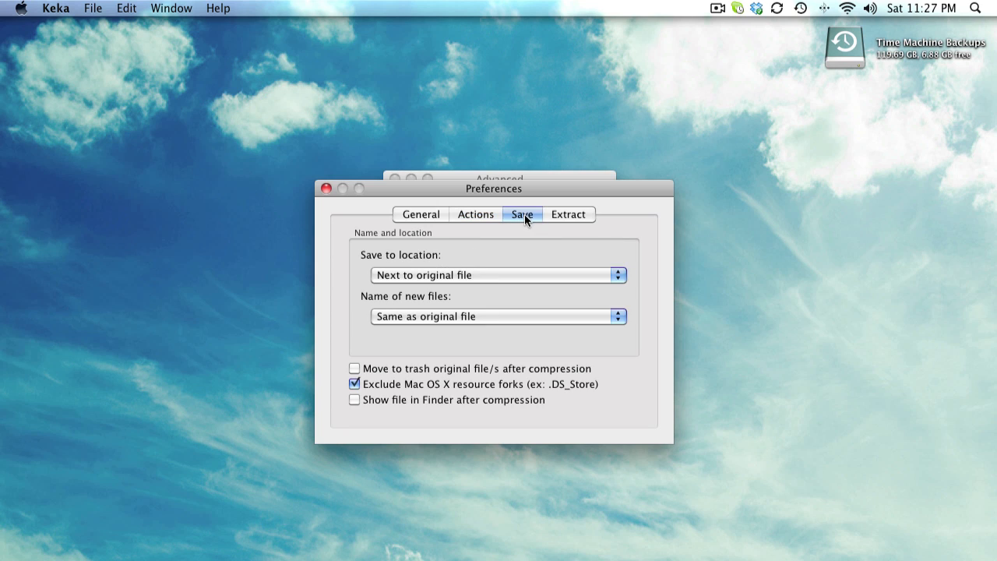
pyautogui.moveTo(526, 280)
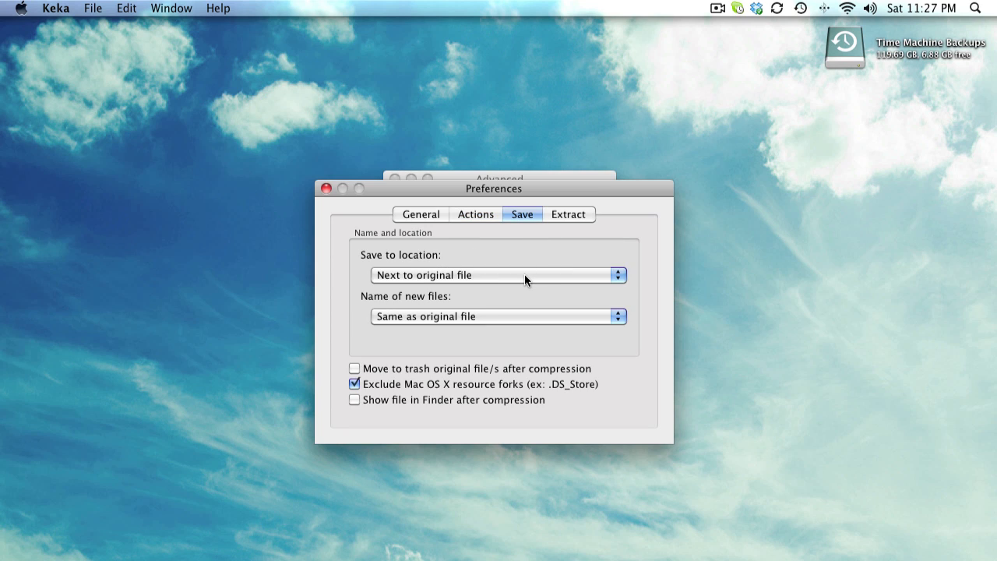
# Review the naming options for new archives, keeping 'Same as original file'.
pyautogui.click(616, 316)
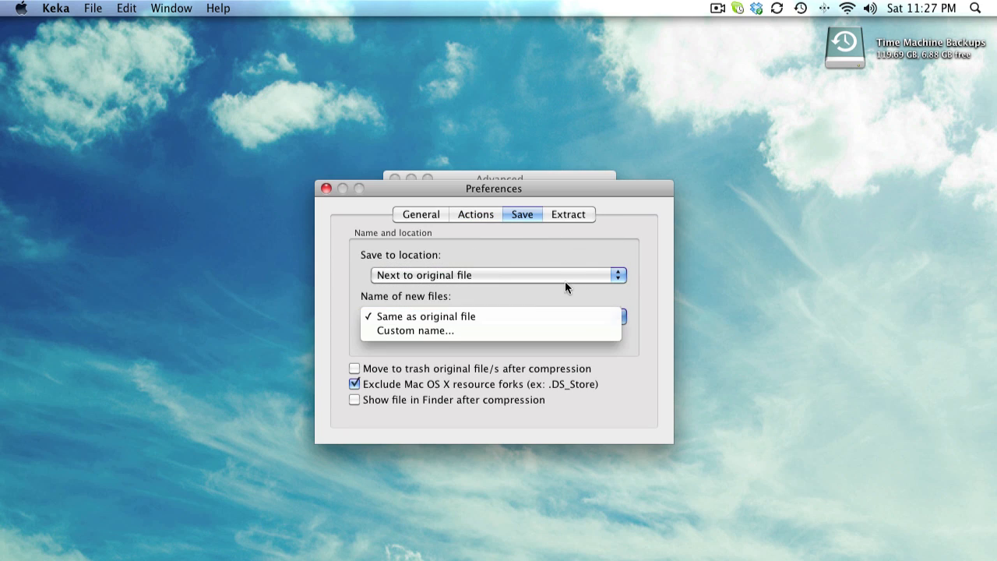
pyautogui.click(425, 315)
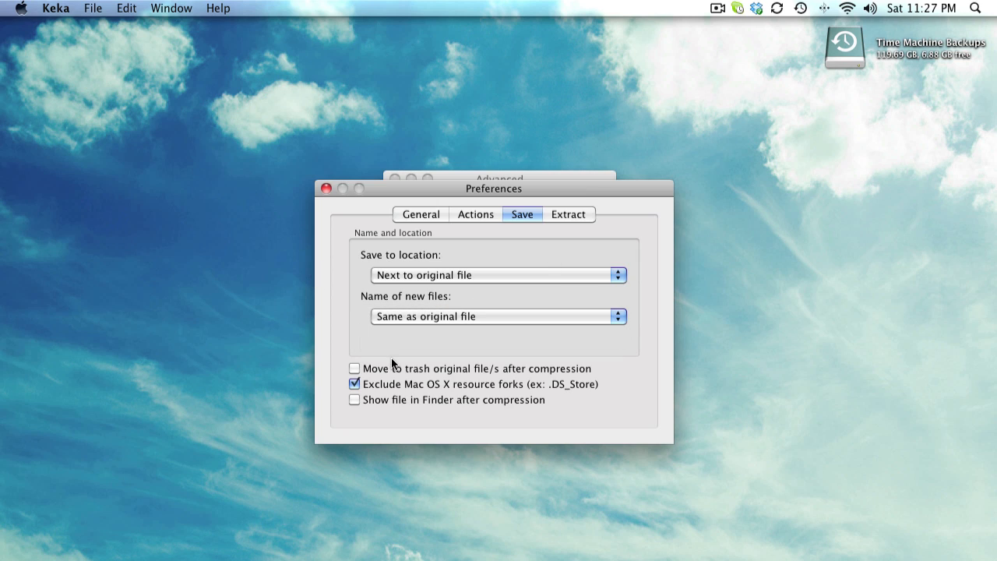
pyautogui.moveTo(405, 375)
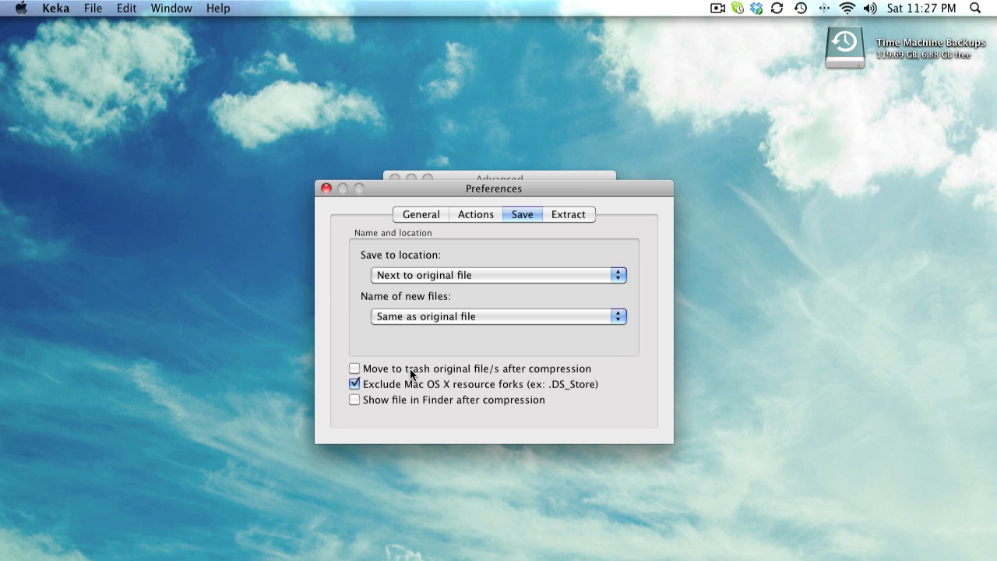
pyautogui.moveTo(458, 396)
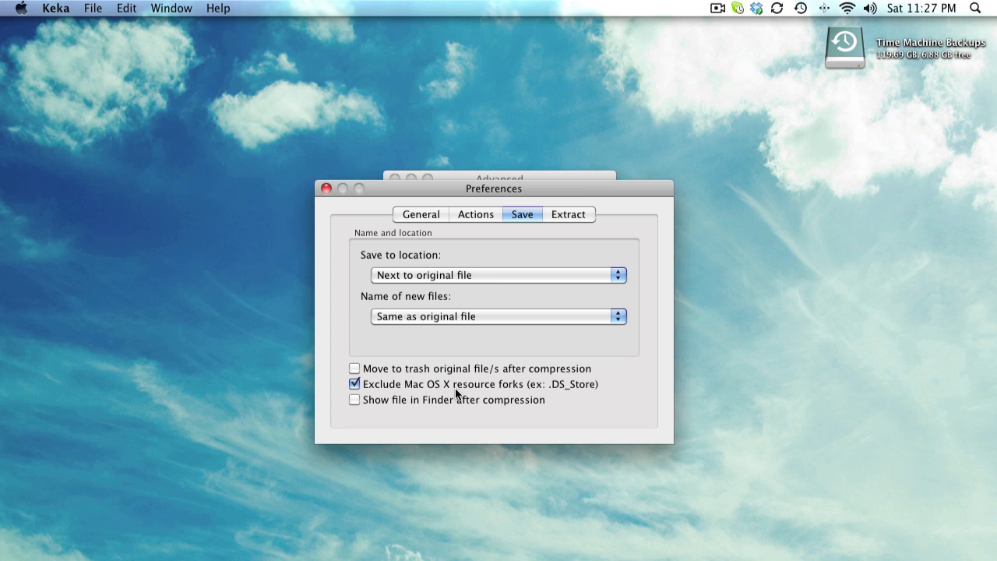
pyautogui.moveTo(511, 390)
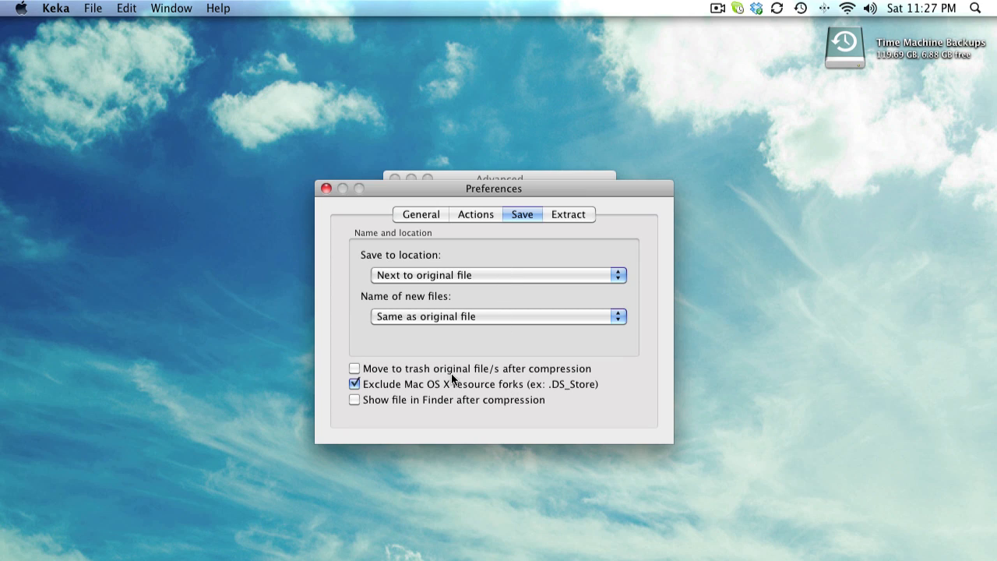
pyautogui.moveTo(564, 227)
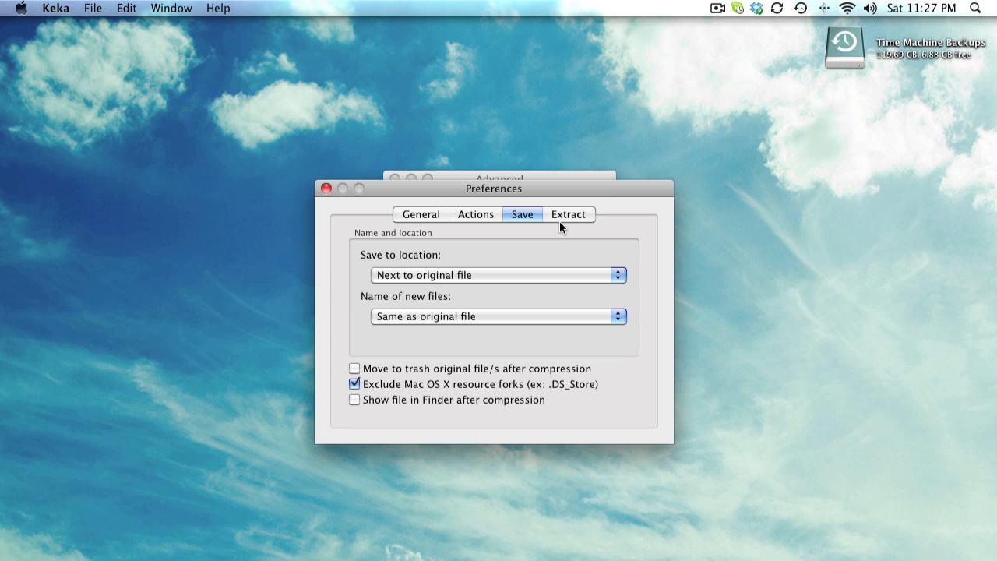
# Review the Extract settings, keeping extraction location 'Next to original file'.
pyautogui.click(569, 214)
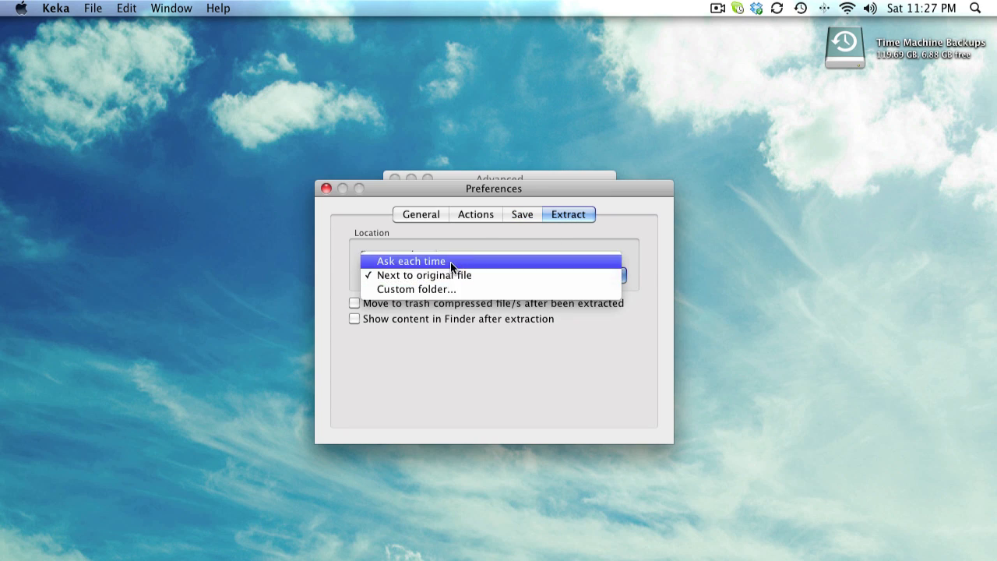
pyautogui.moveTo(352, 243)
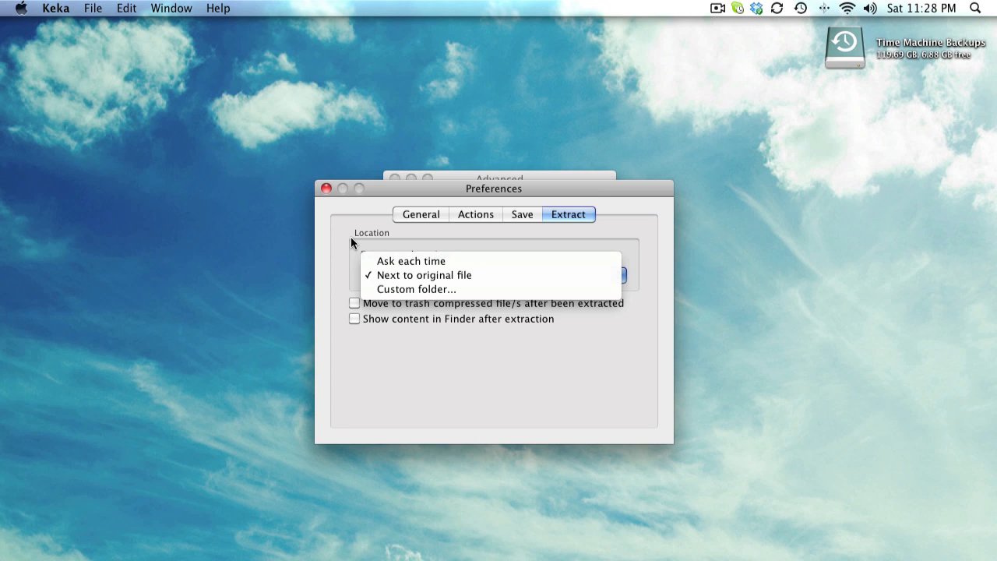
pyautogui.moveTo(399, 249)
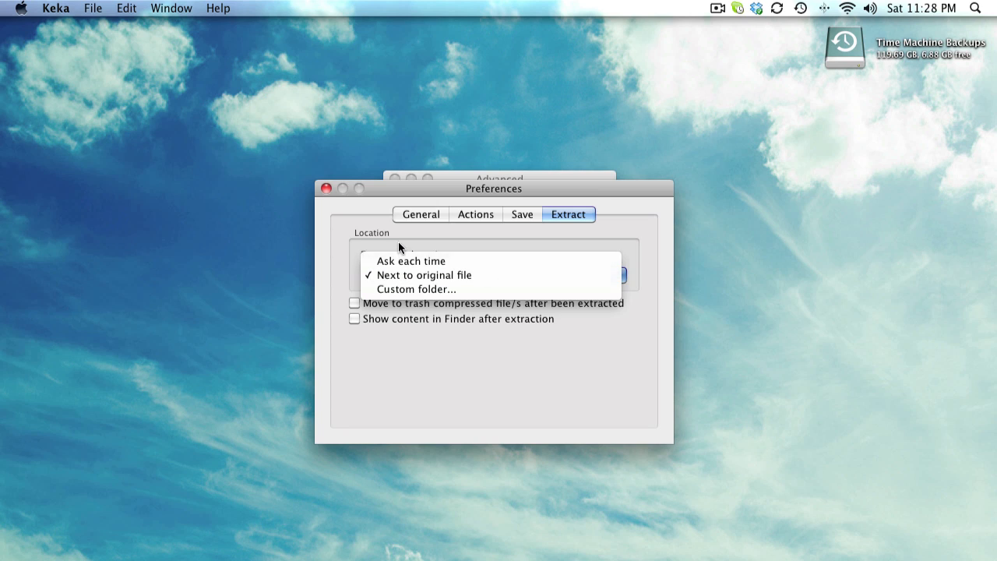
pyautogui.click(420, 274)
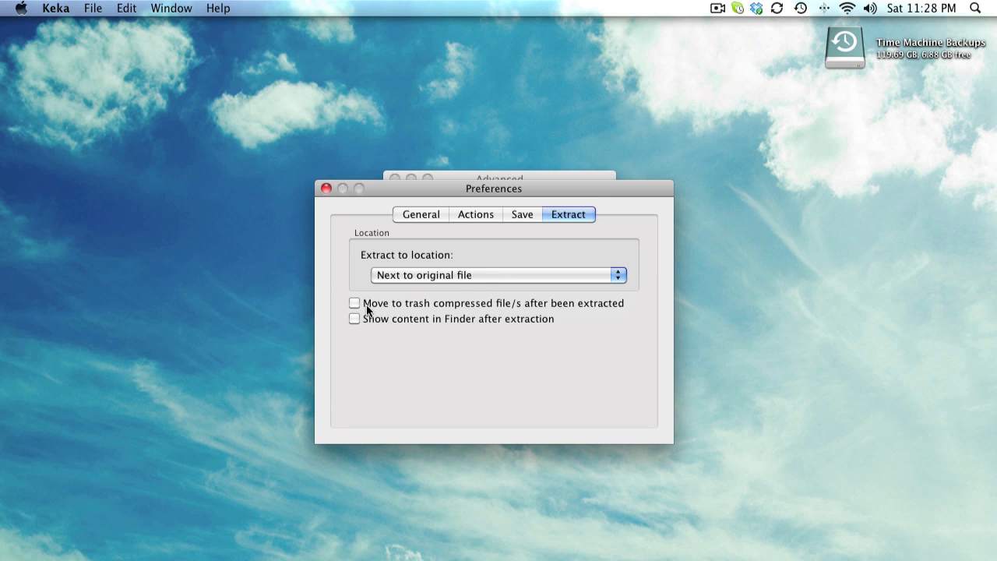
pyautogui.moveTo(497, 262)
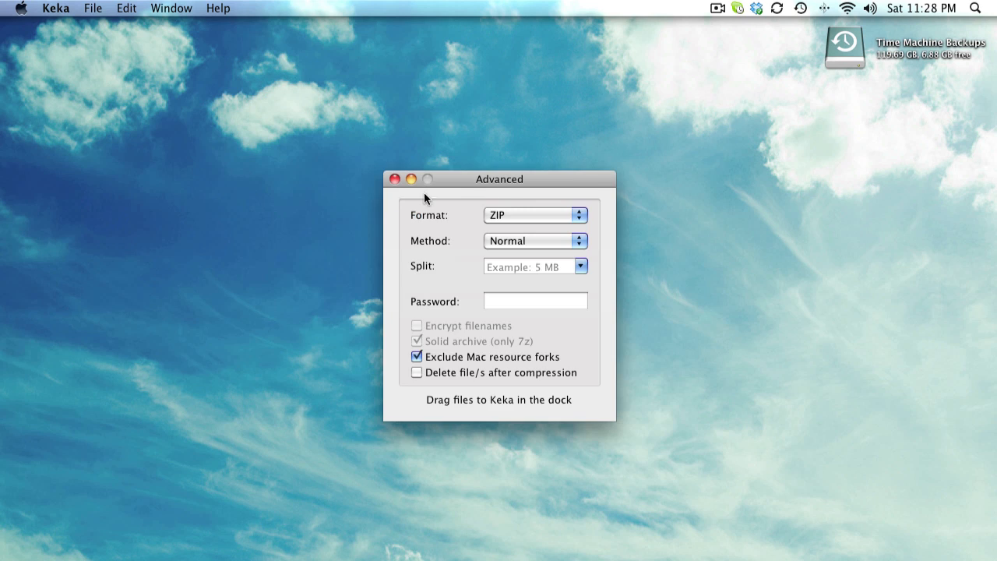
pyautogui.moveTo(506, 195)
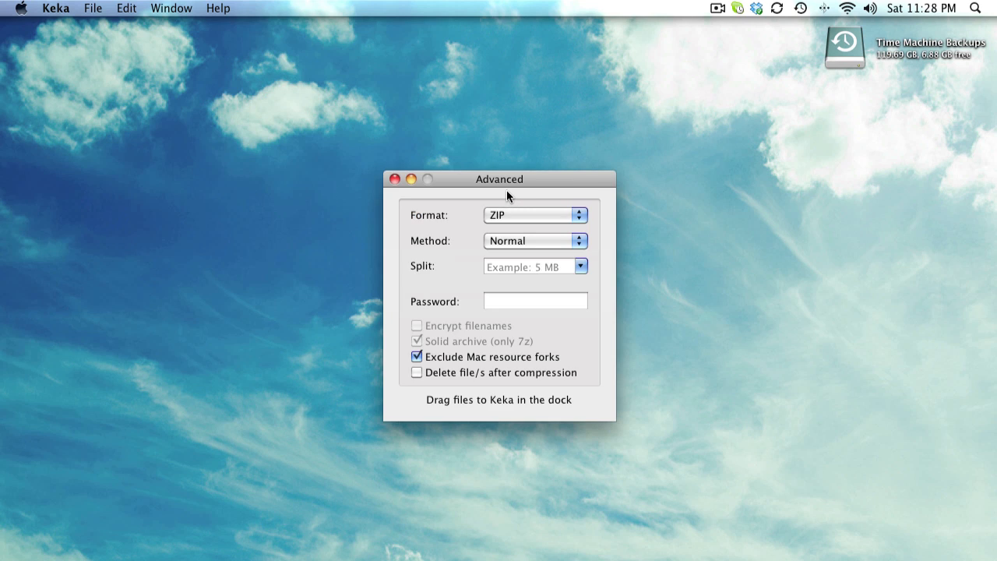